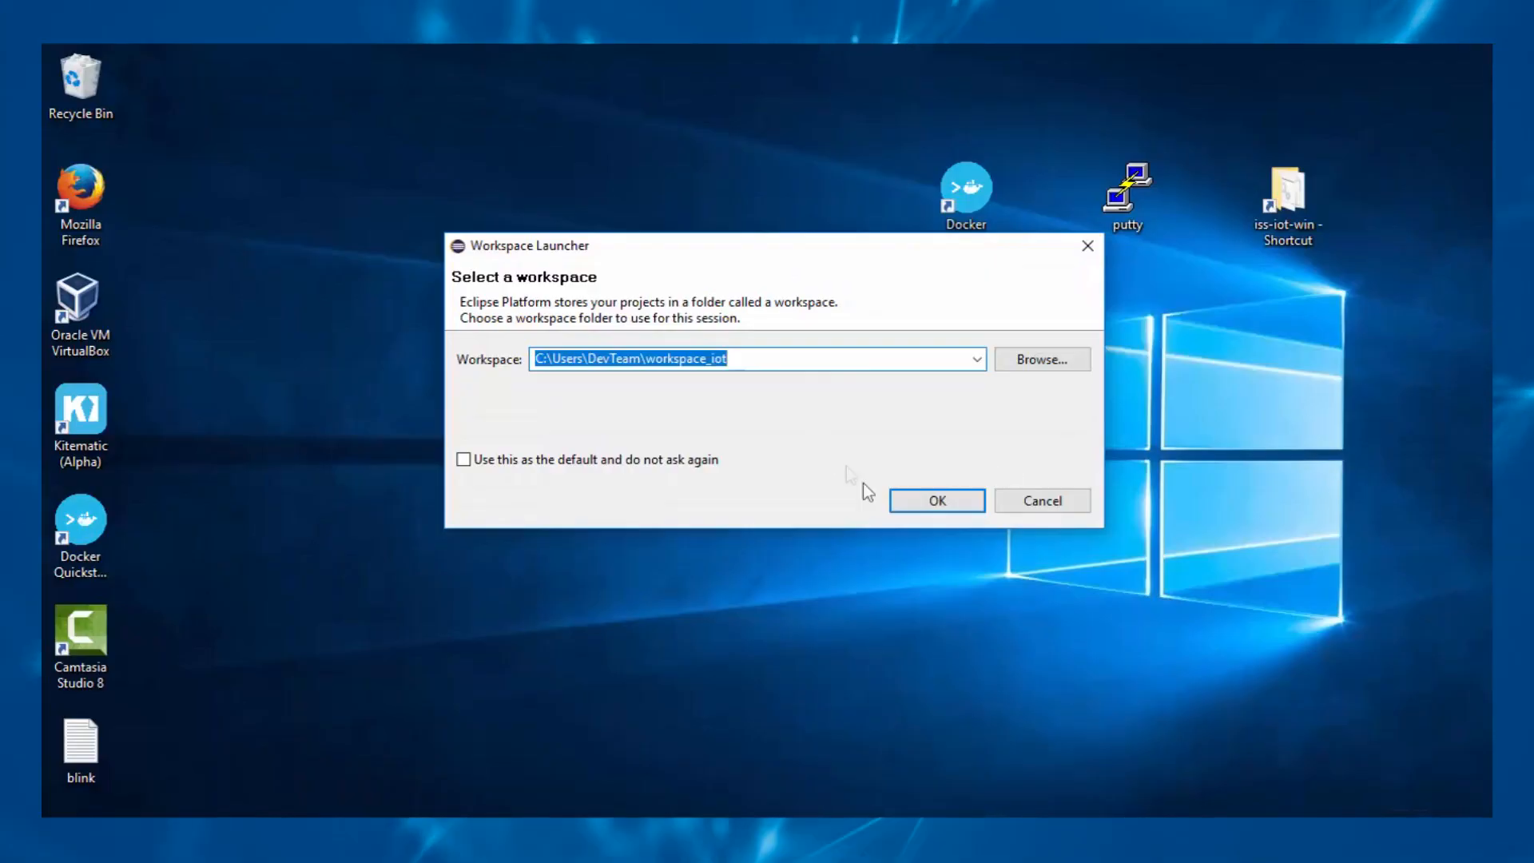
Confirm the workspace_iot path in the Workspace Launcher
click(934, 500)
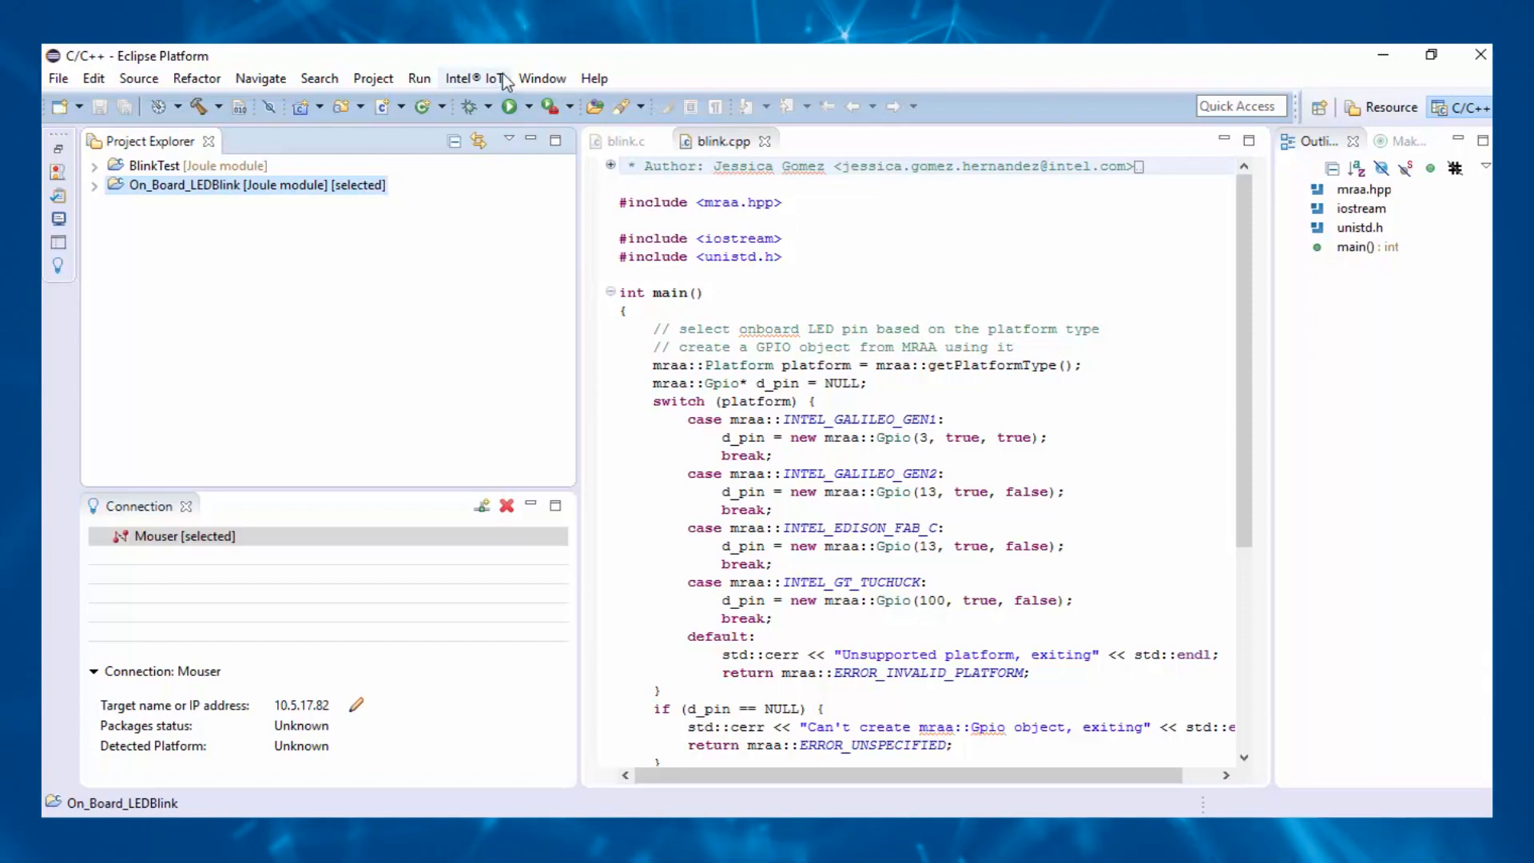
Start a new Intel IoT project choosing the Joule module, C/C++ type and Ostro platform
click(473, 78)
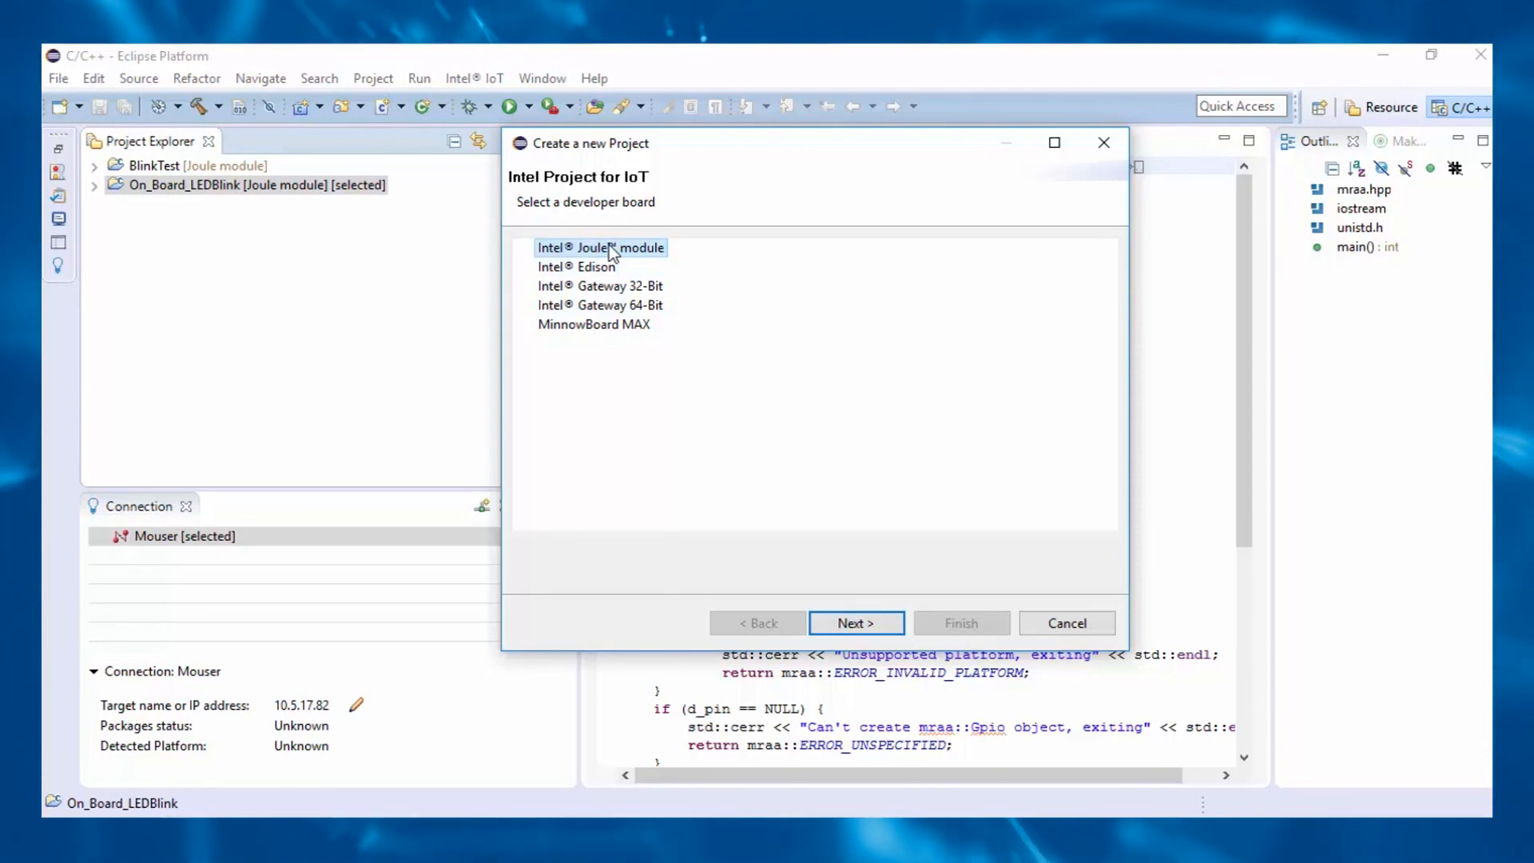
mouse_move(855, 623)
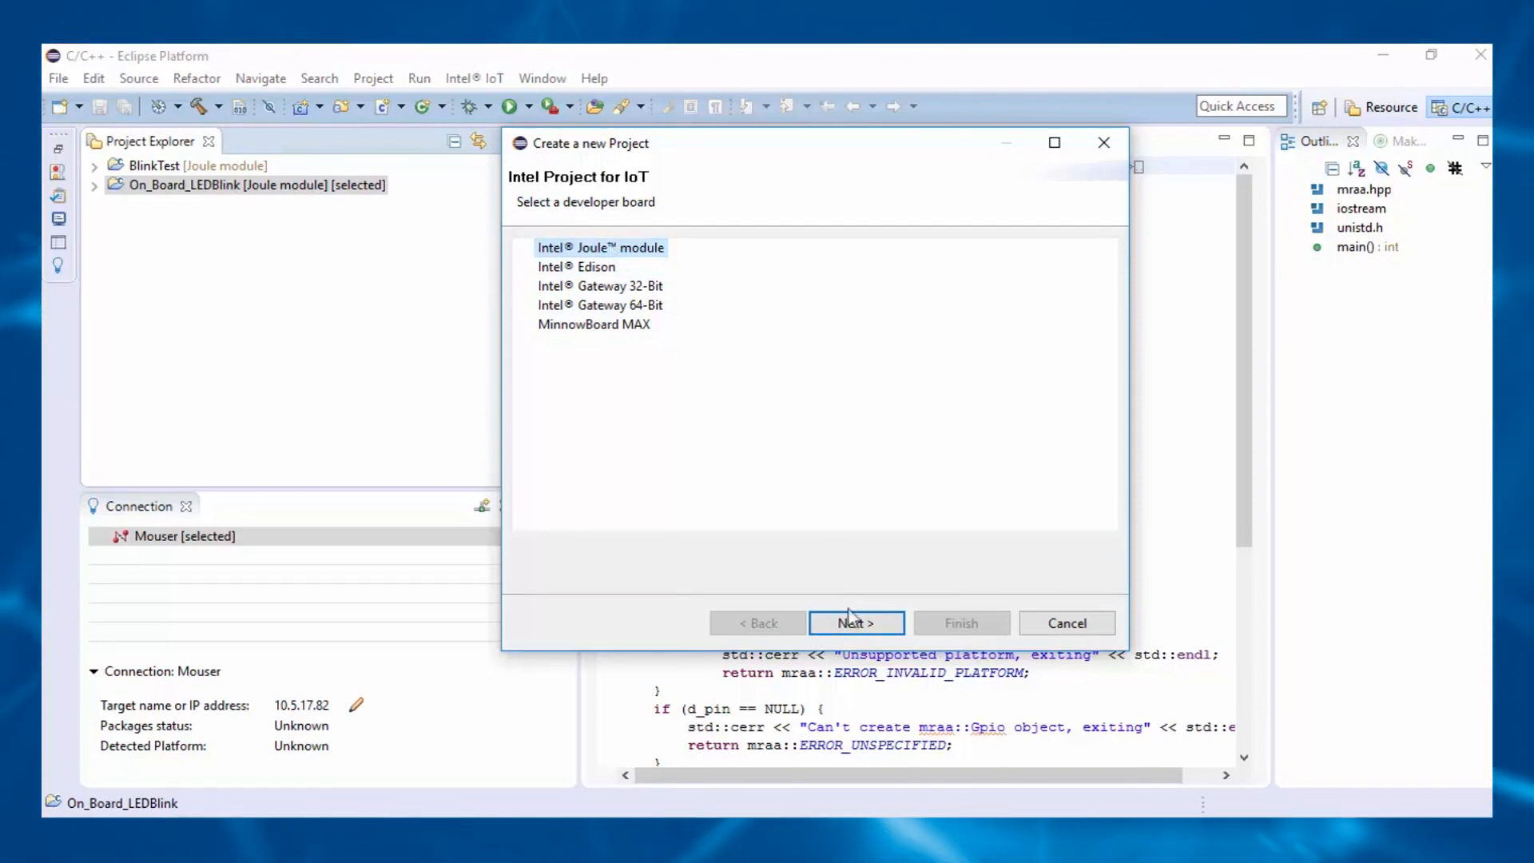
click(855, 623)
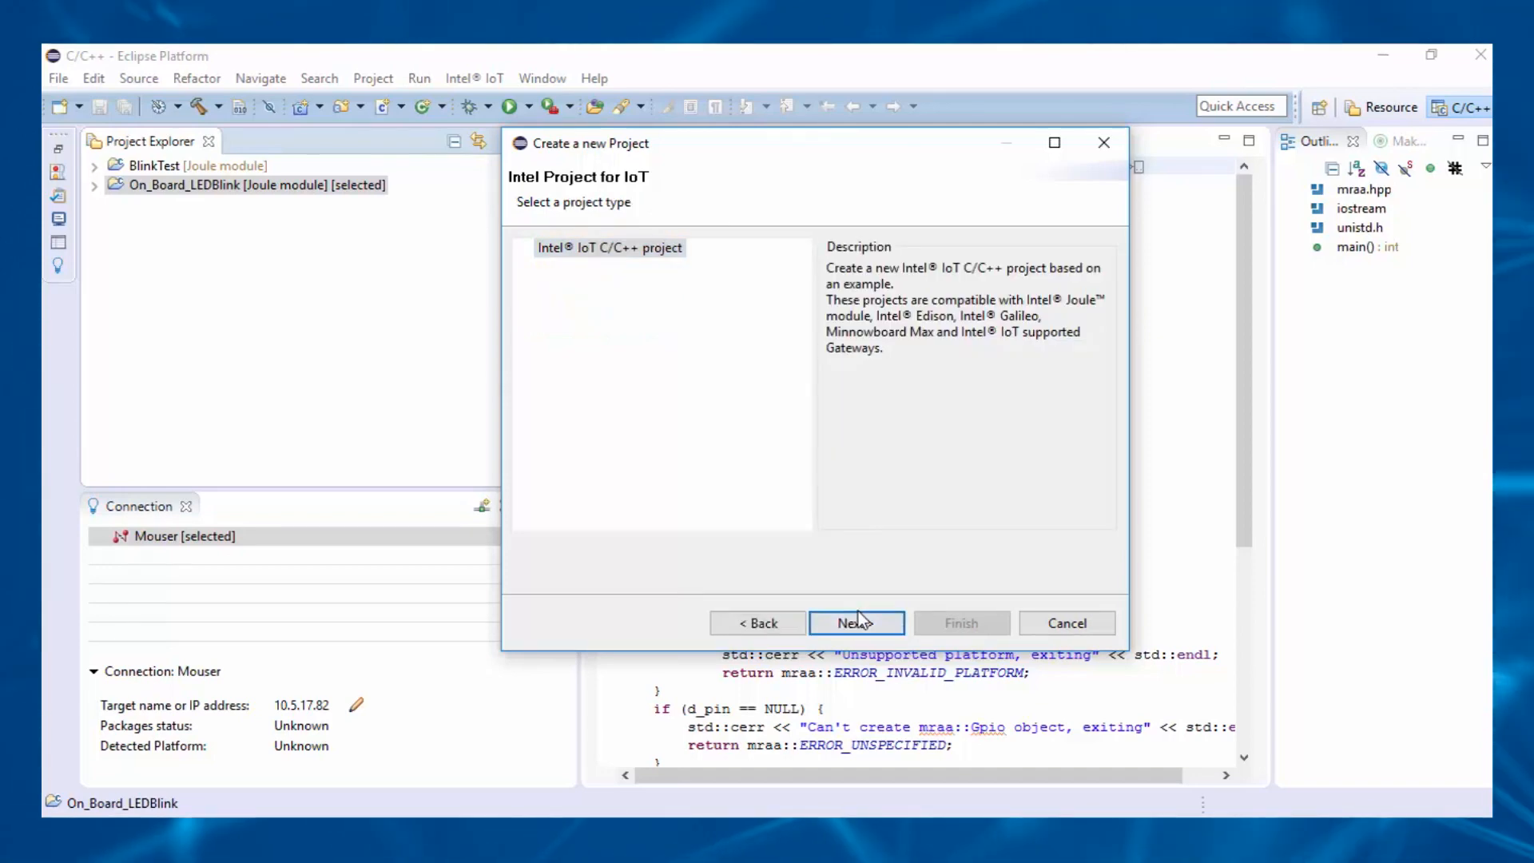
click(853, 623)
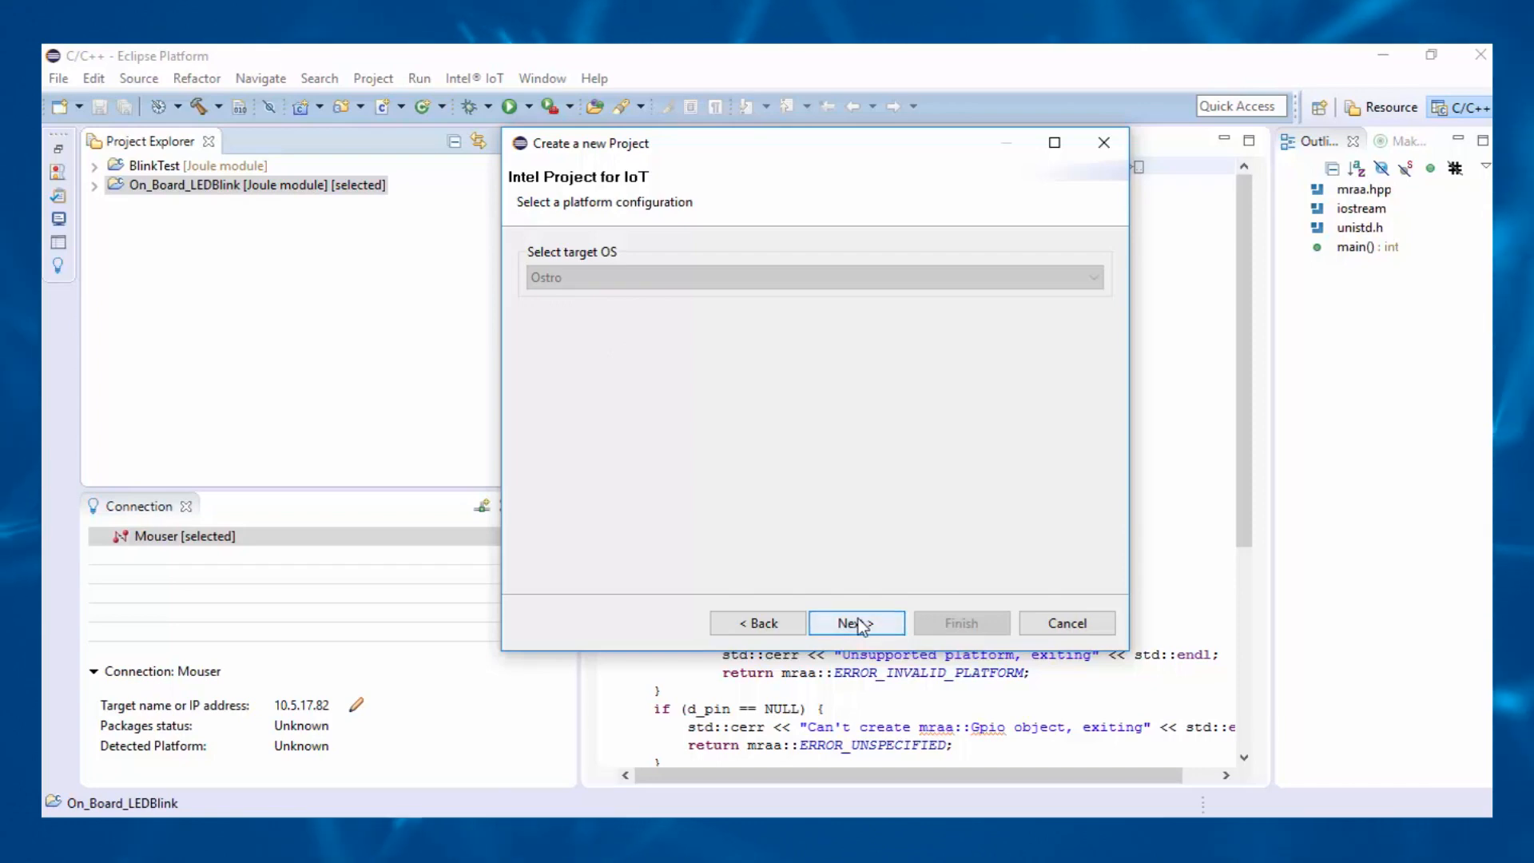
click(856, 623)
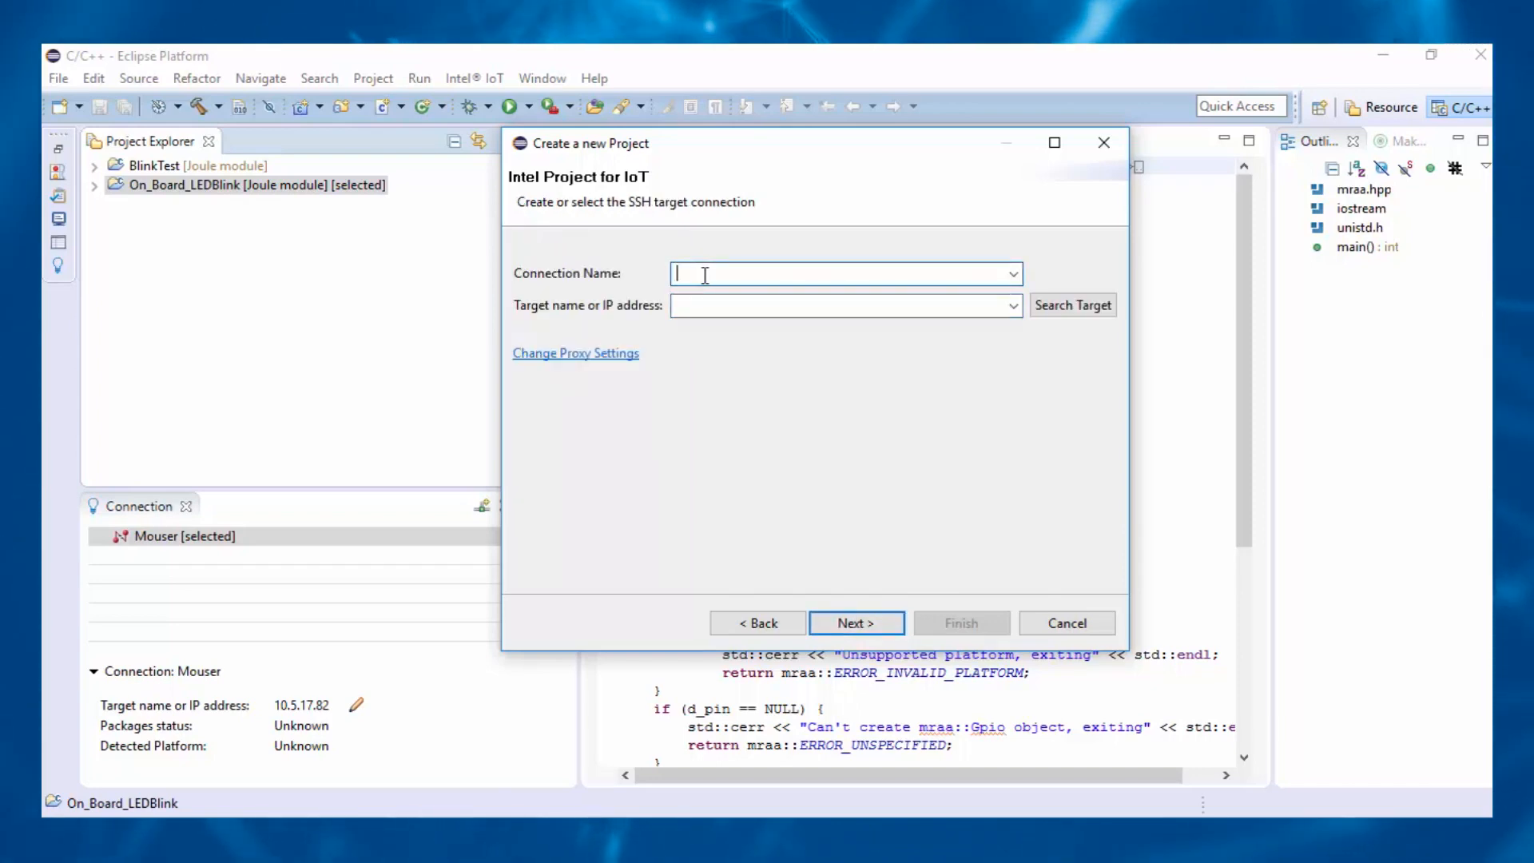
Name the SSH connection Mouser at 10.5.17.82 and continue
text(Mouser)
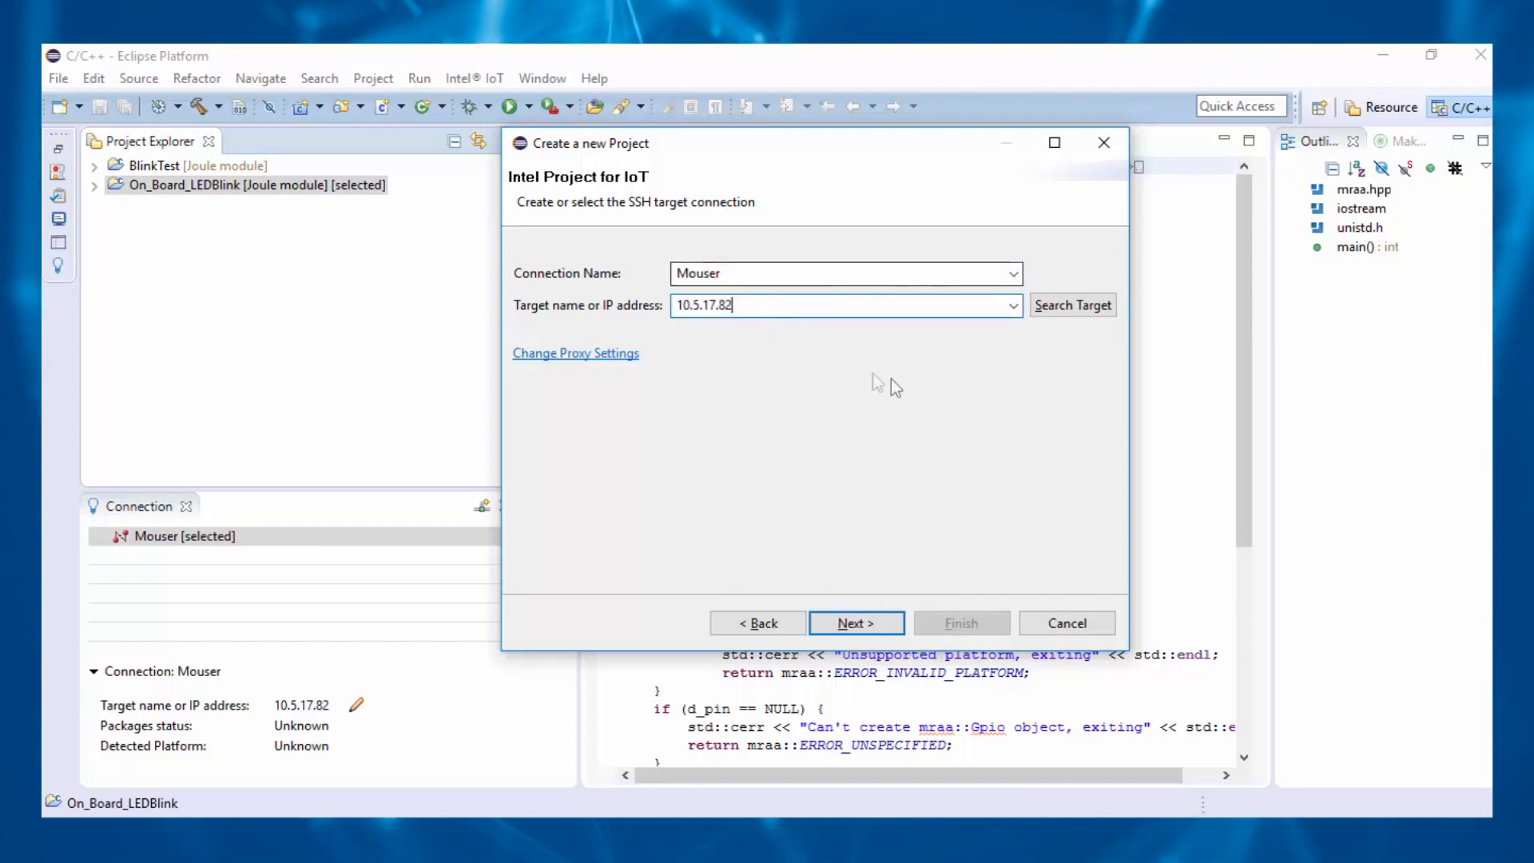
mouse_move(844, 368)
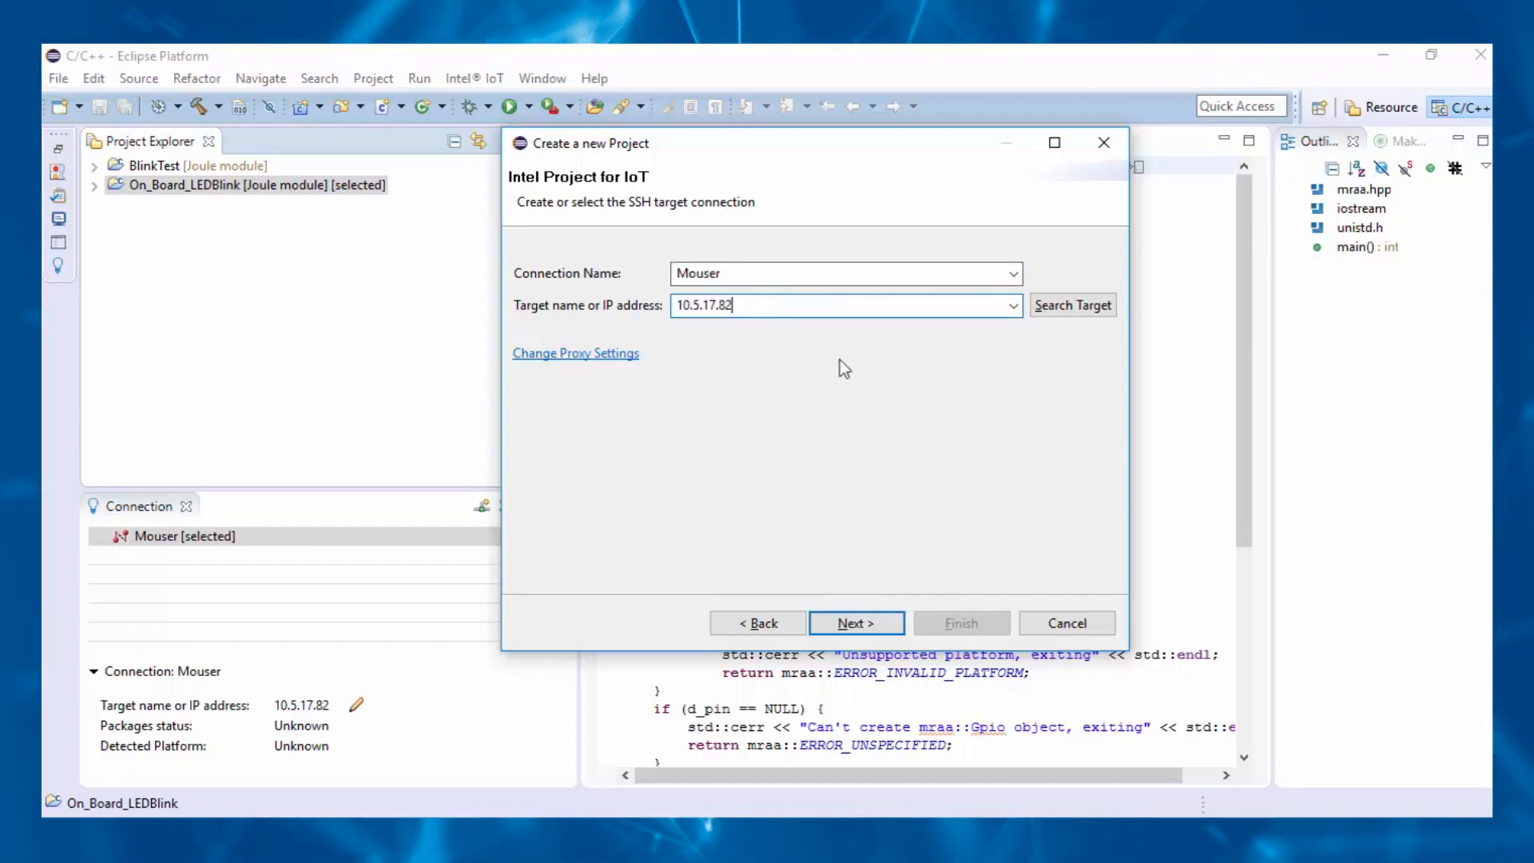
mouse_move(965, 390)
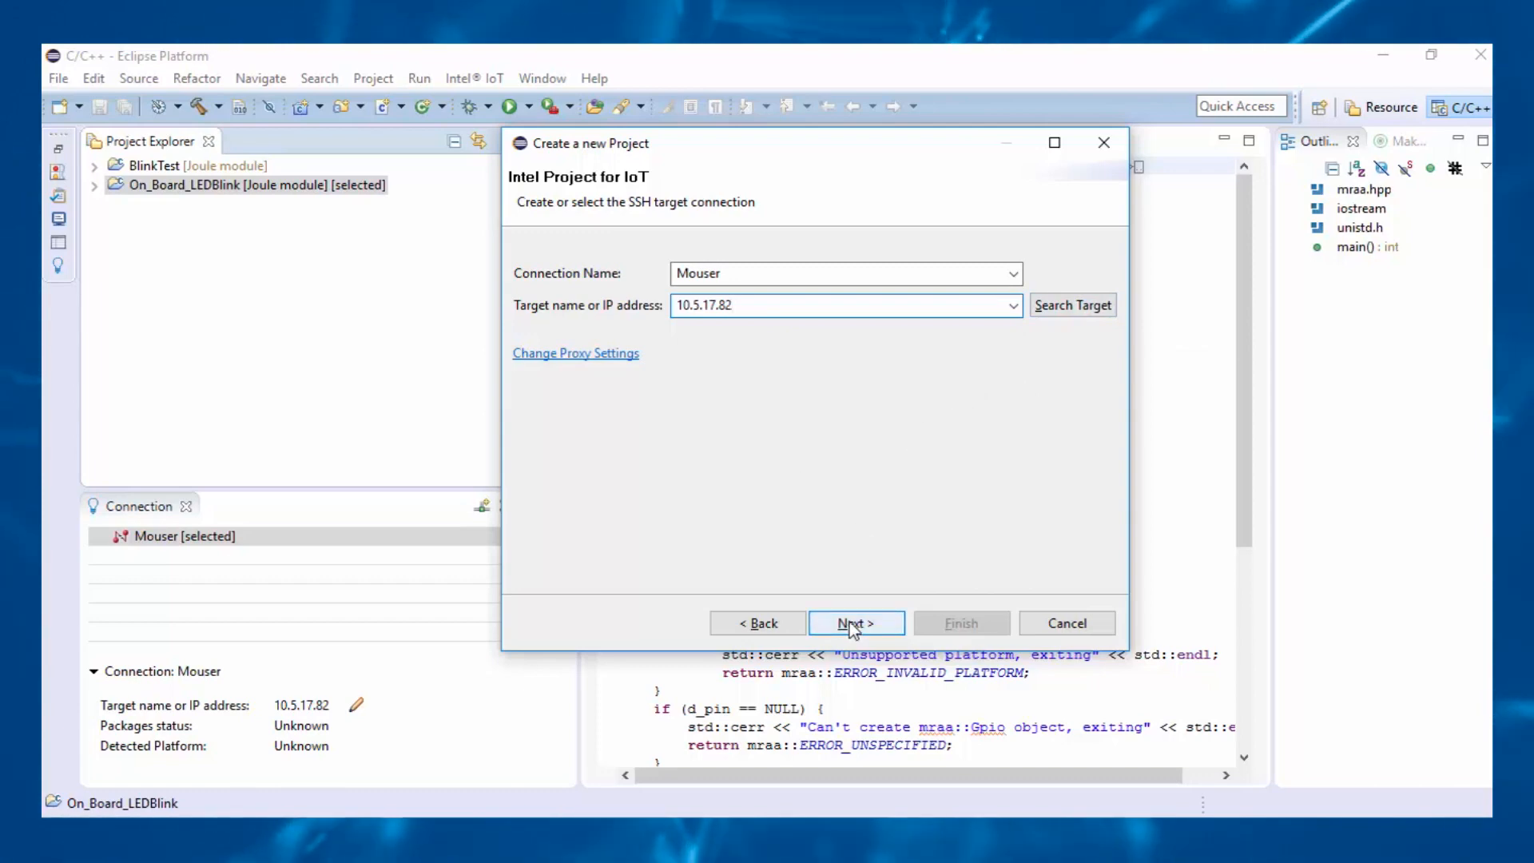
click(855, 623)
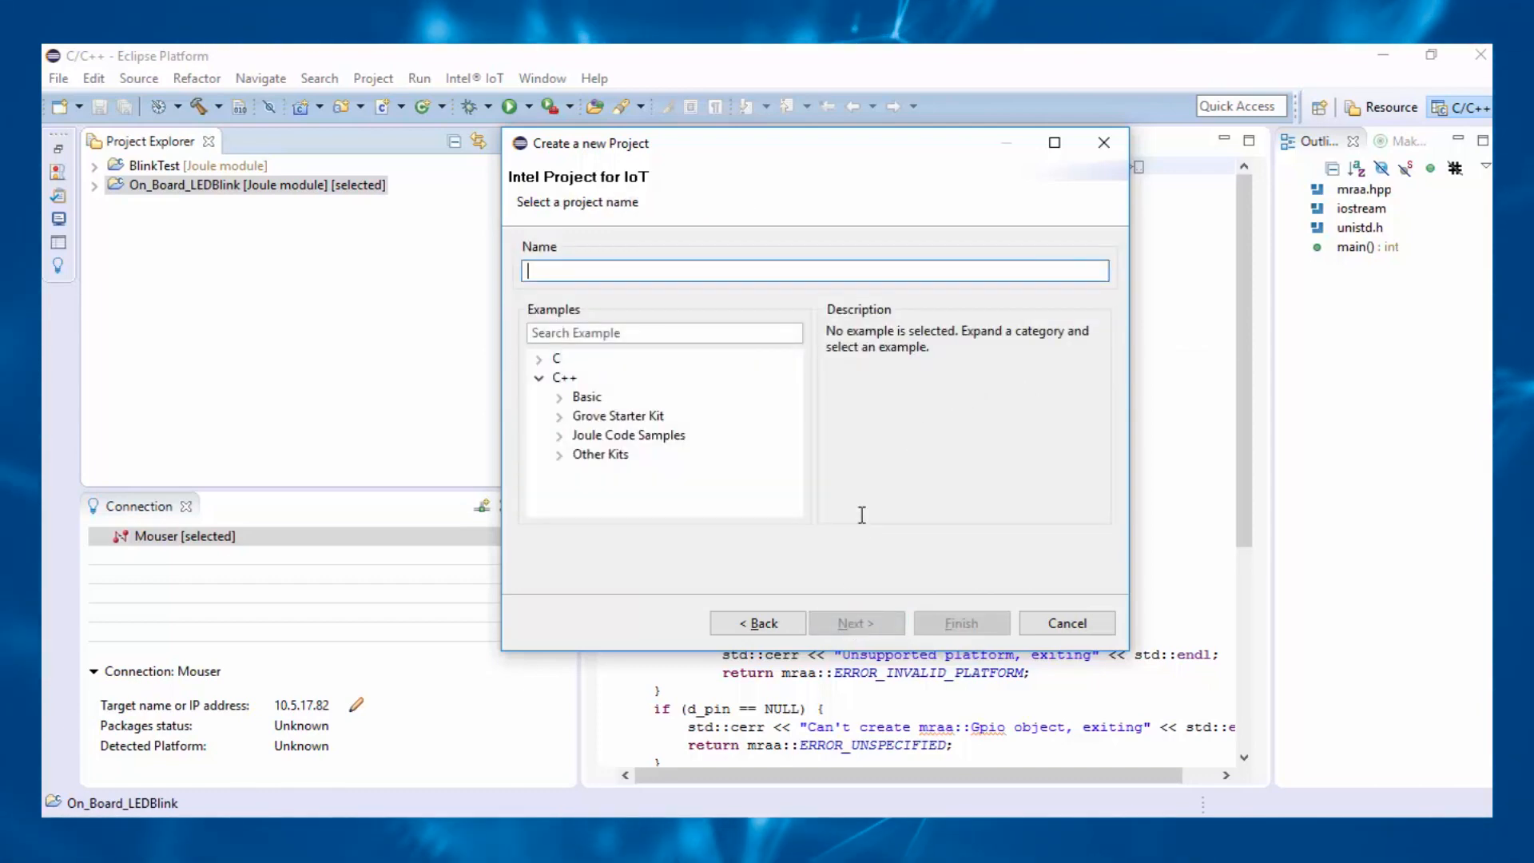
Name the project Blink_Test and create it from the C++ Basic On-Board LED Blink example
text(Blink_Test)
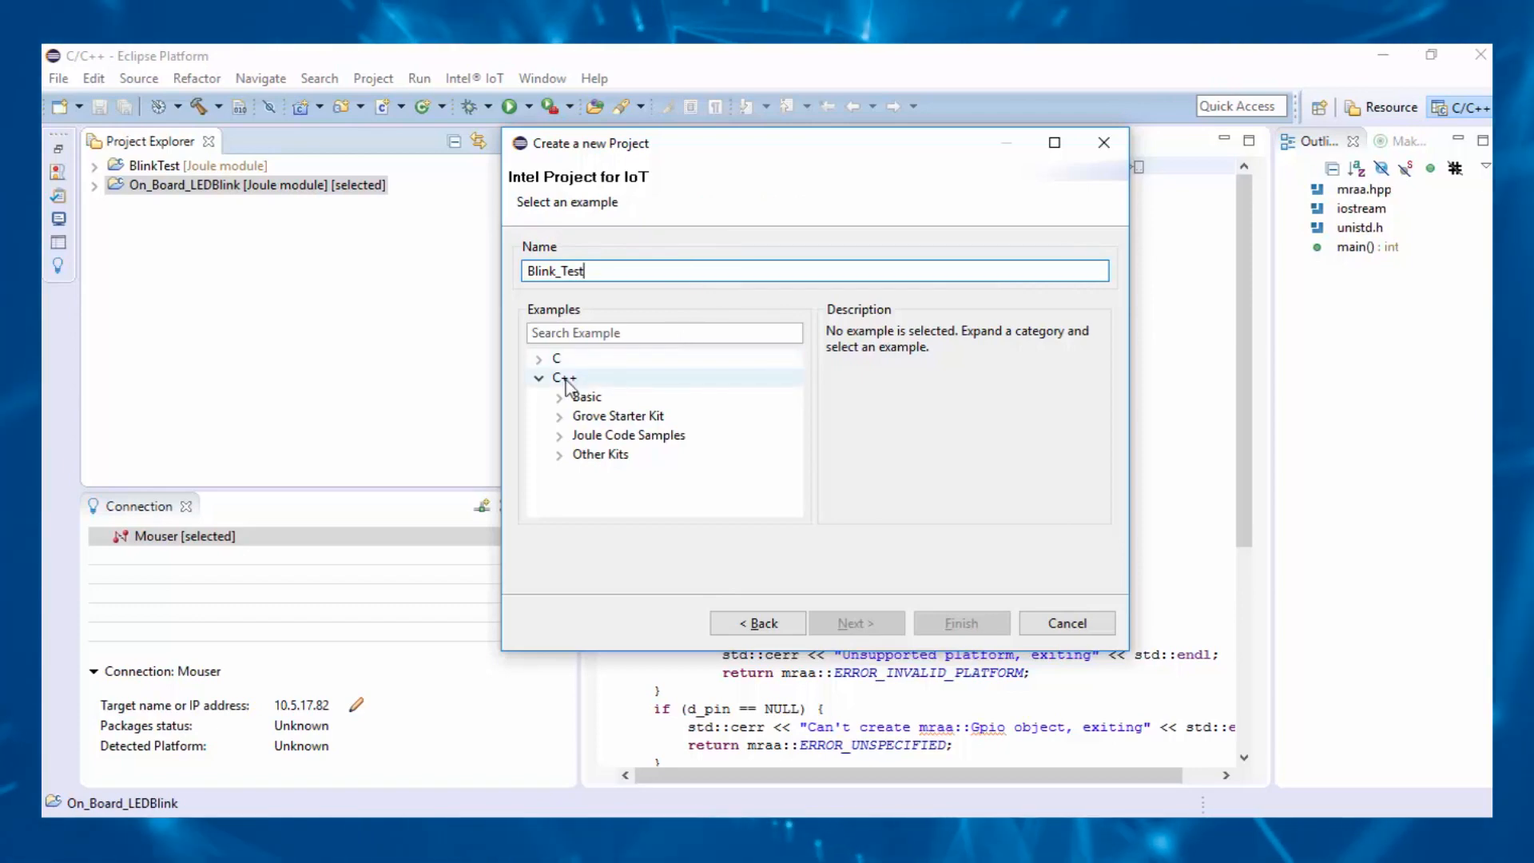
click(559, 396)
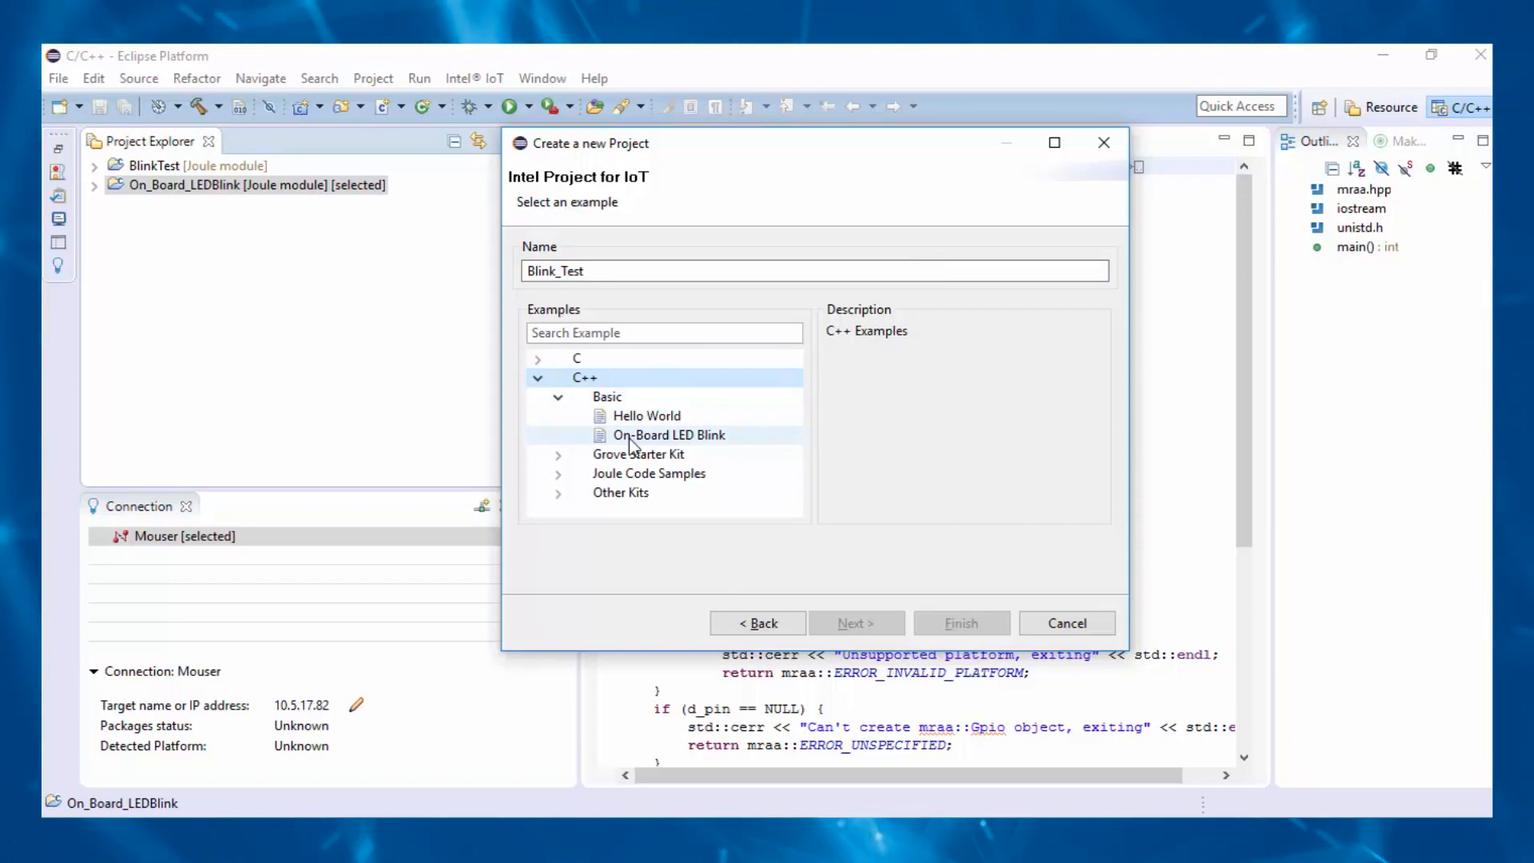
click(670, 434)
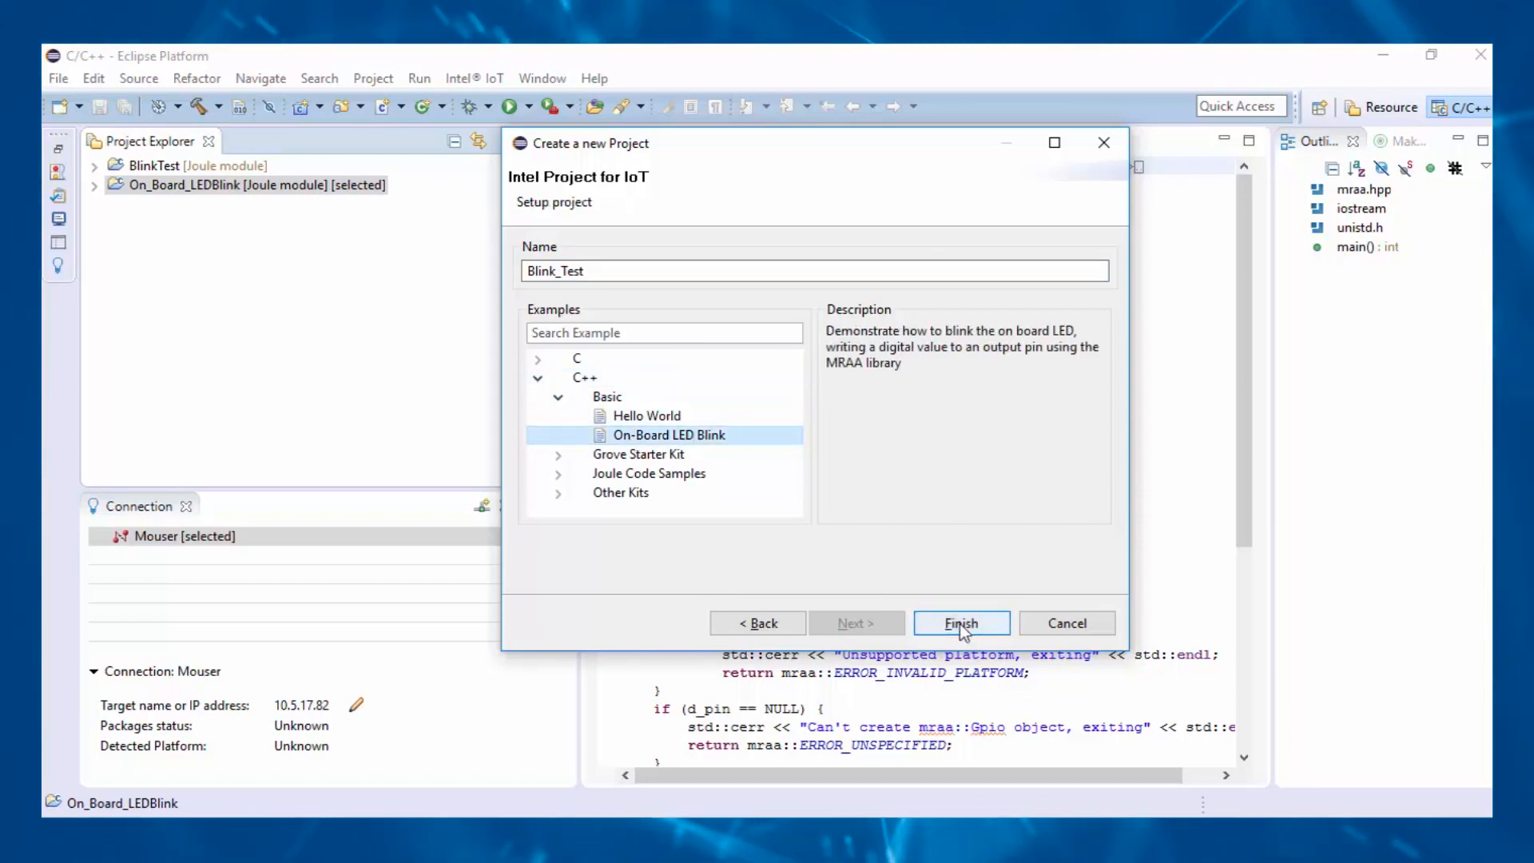
click(960, 623)
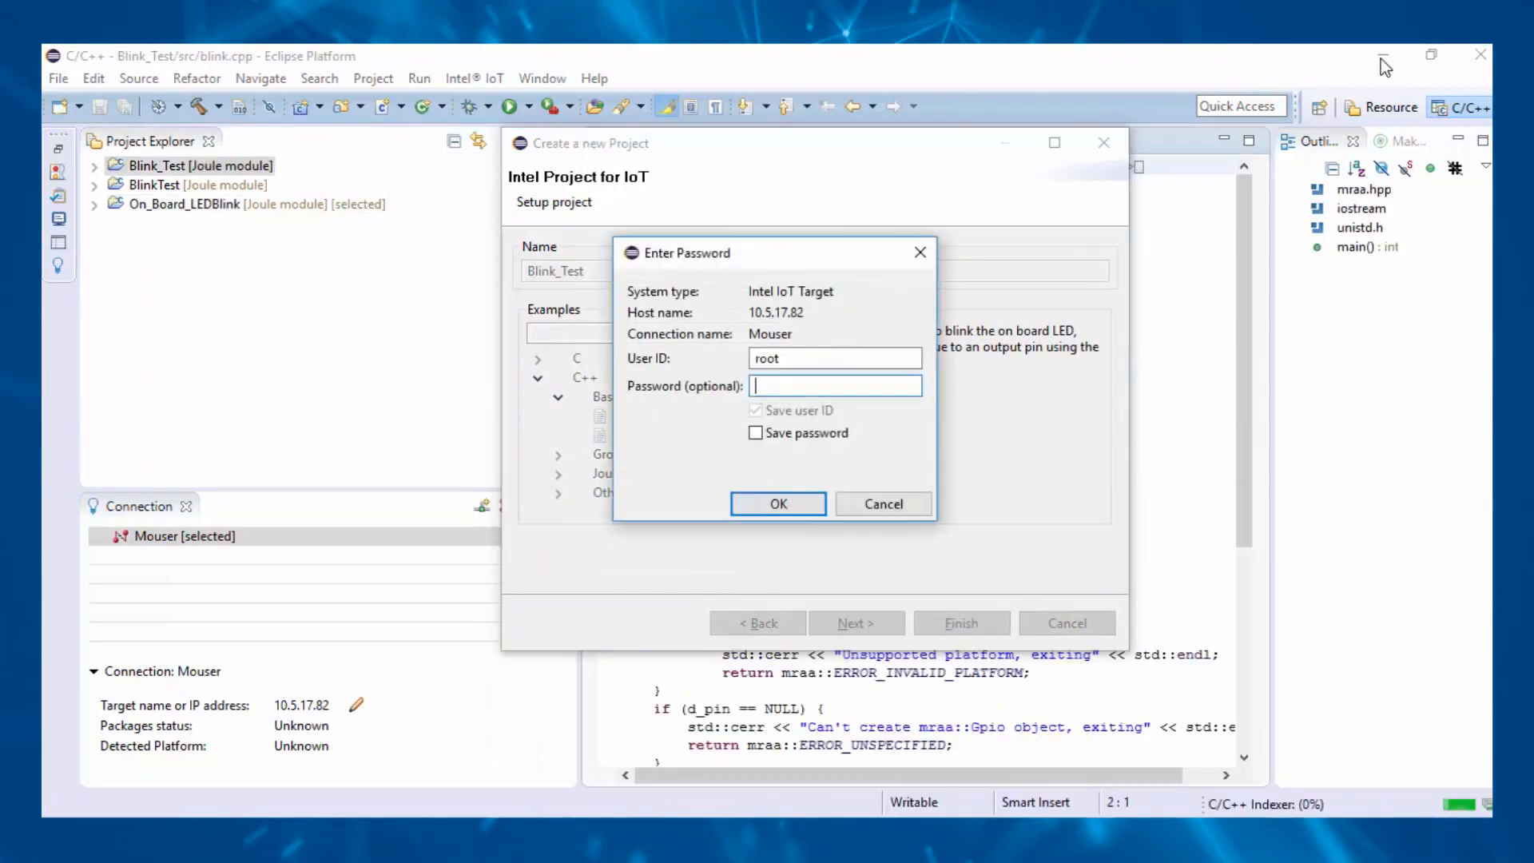
Enter the root password and submit the login to the Mouser target
click(778, 503)
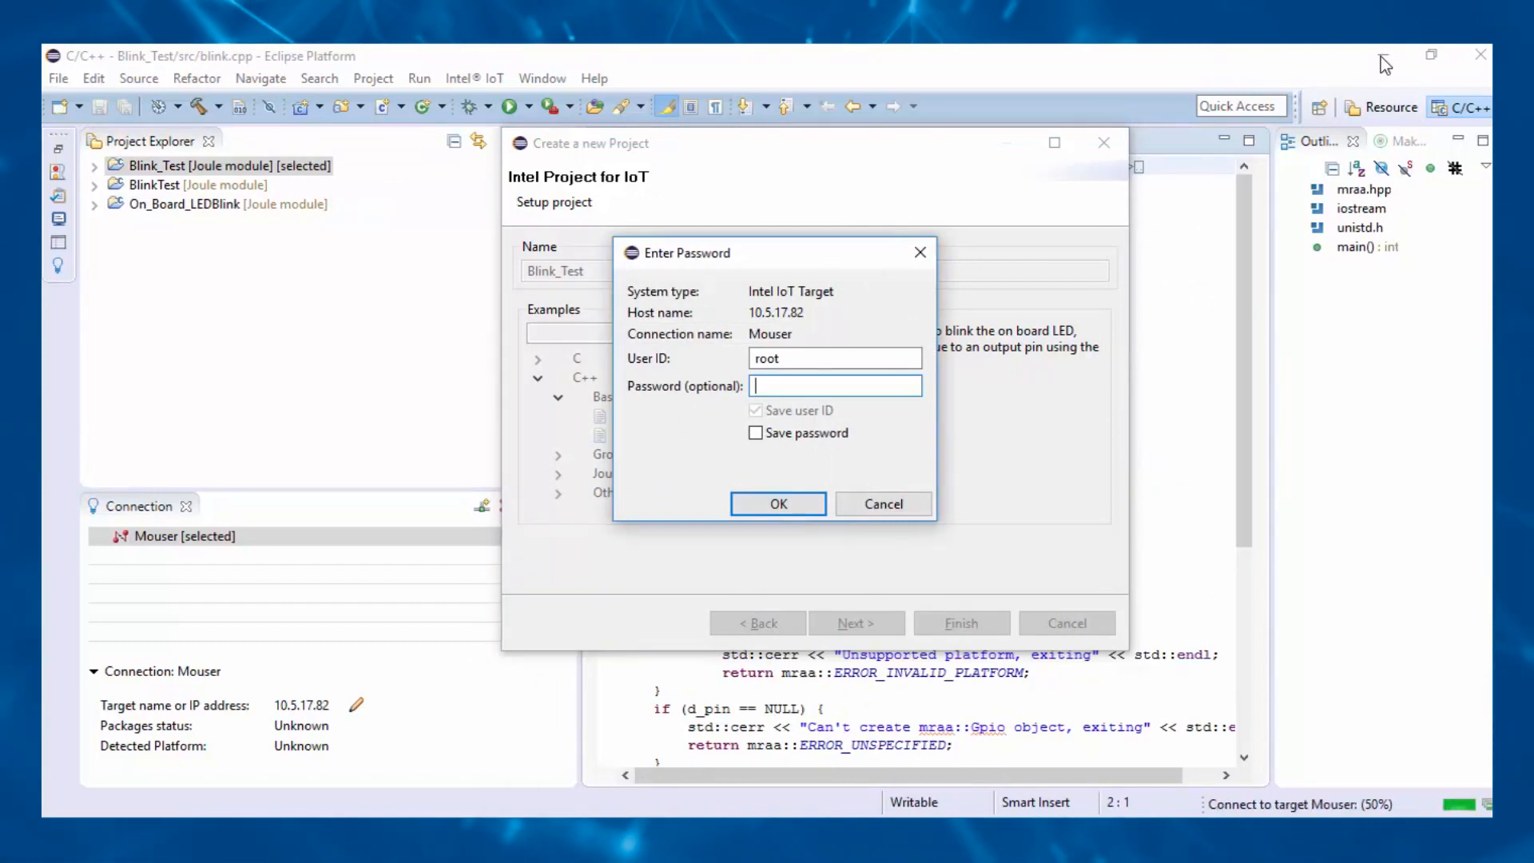
text(****)
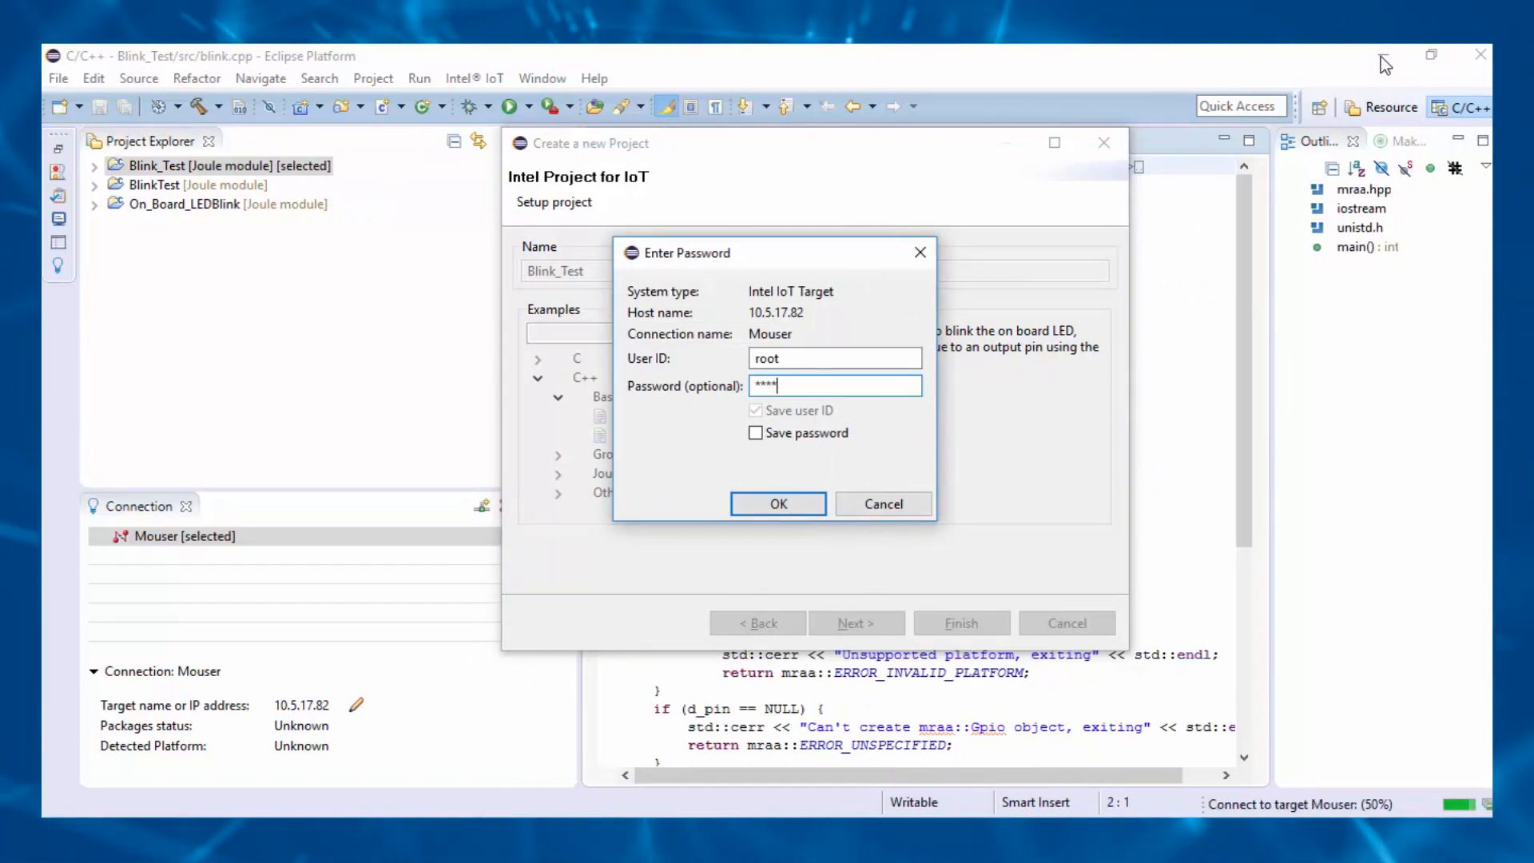
text(*)
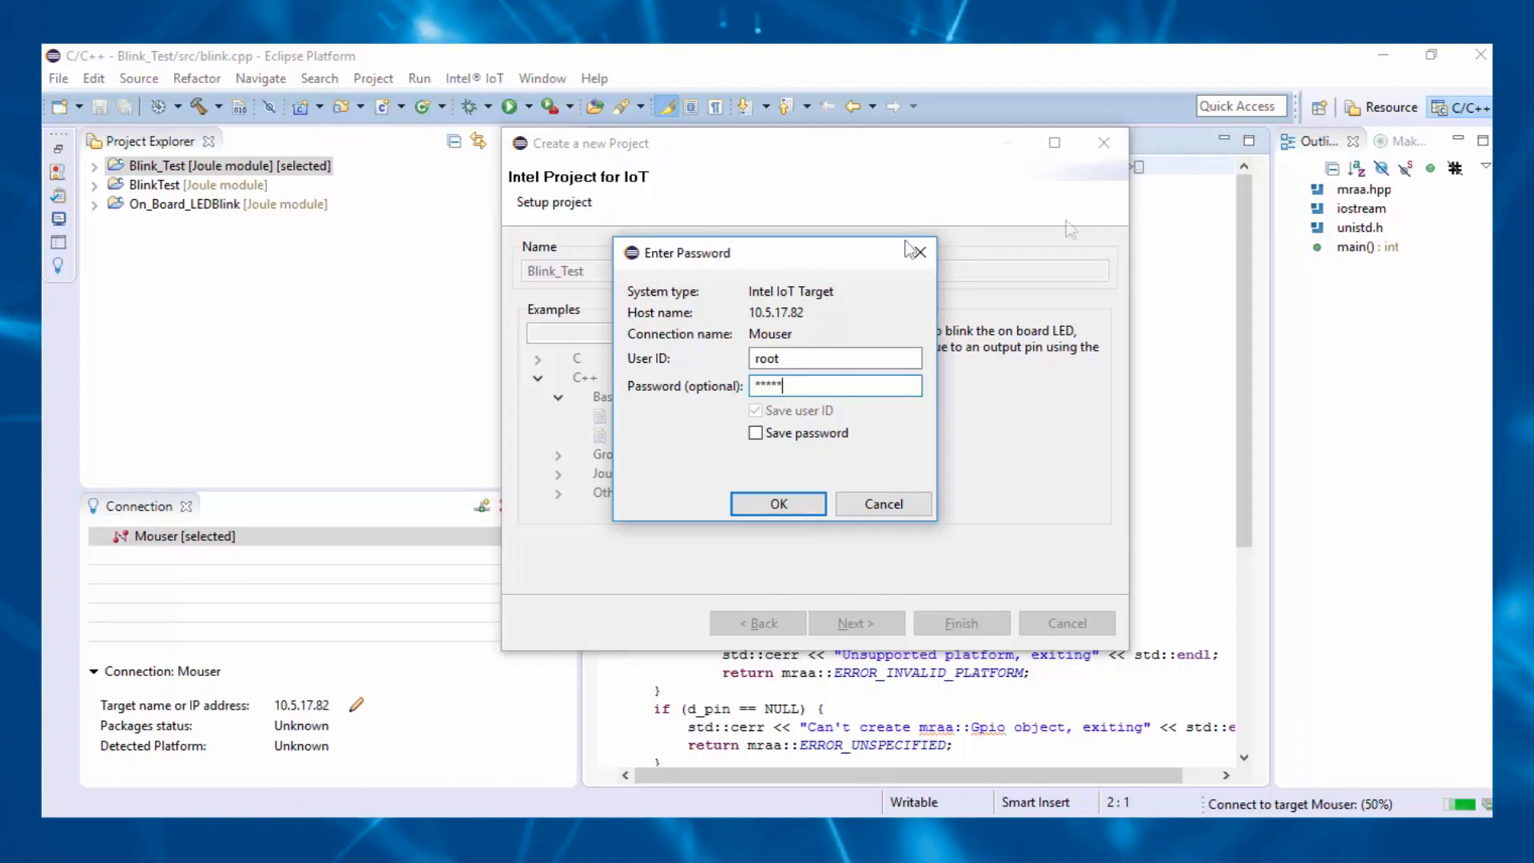
click(776, 504)
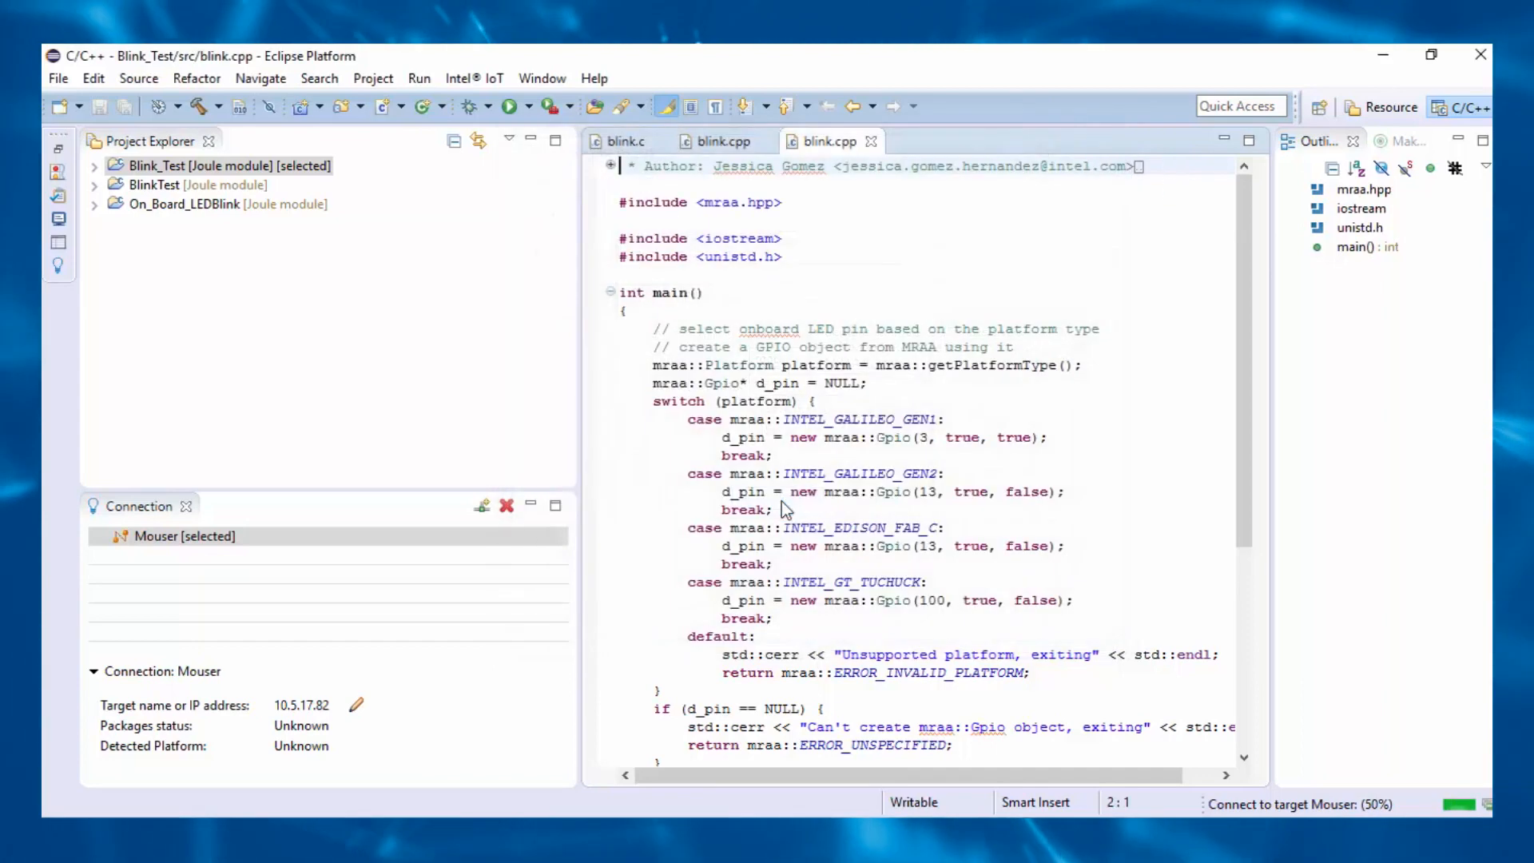
Paste the MRAA C on-board LED blink code into blink.cpp and review it
click(278, 140)
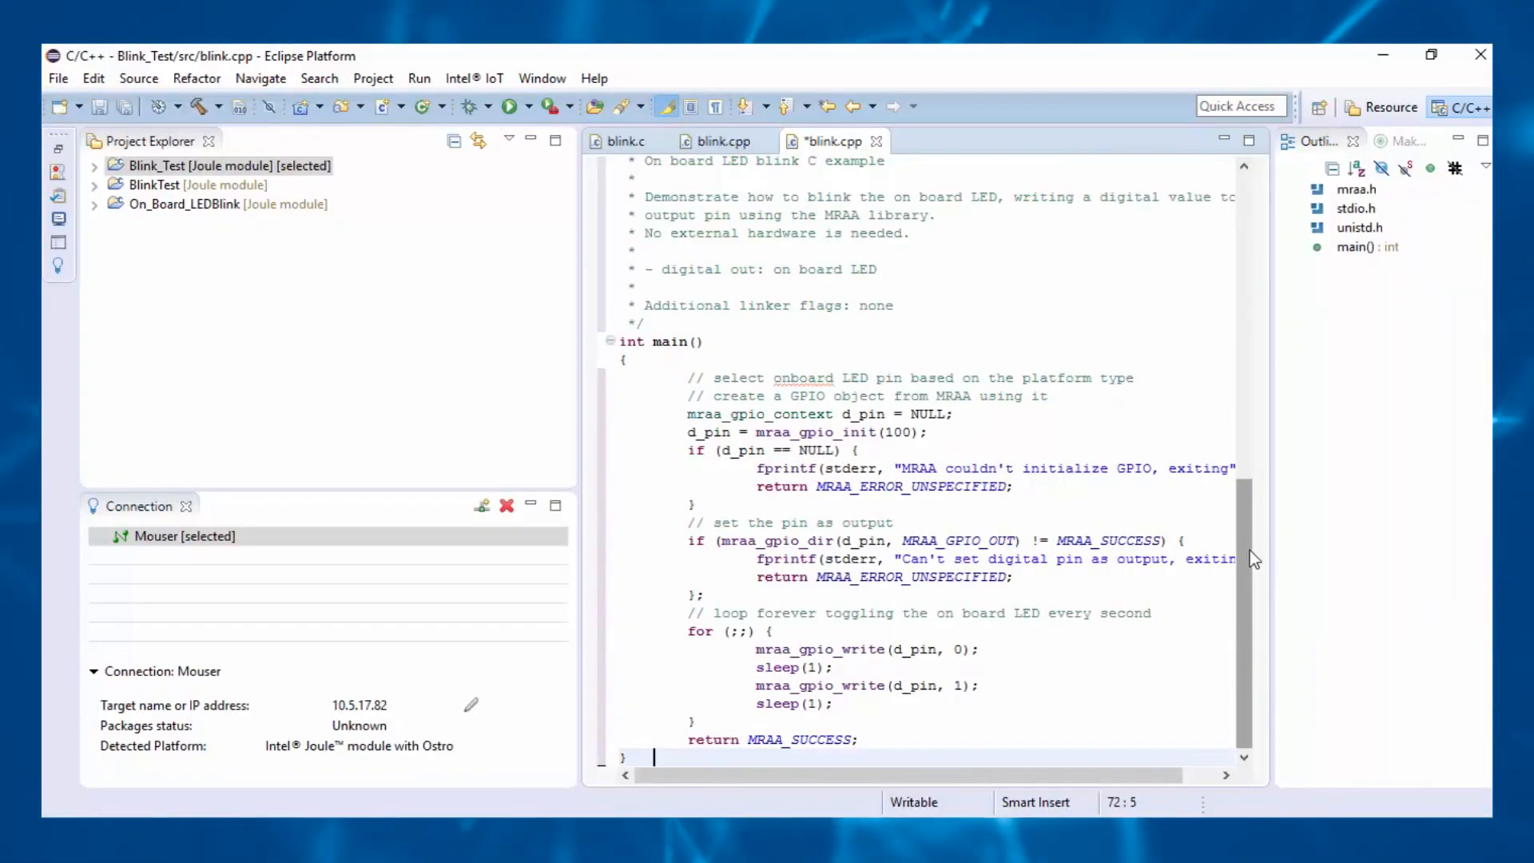
scroll(up, 3)
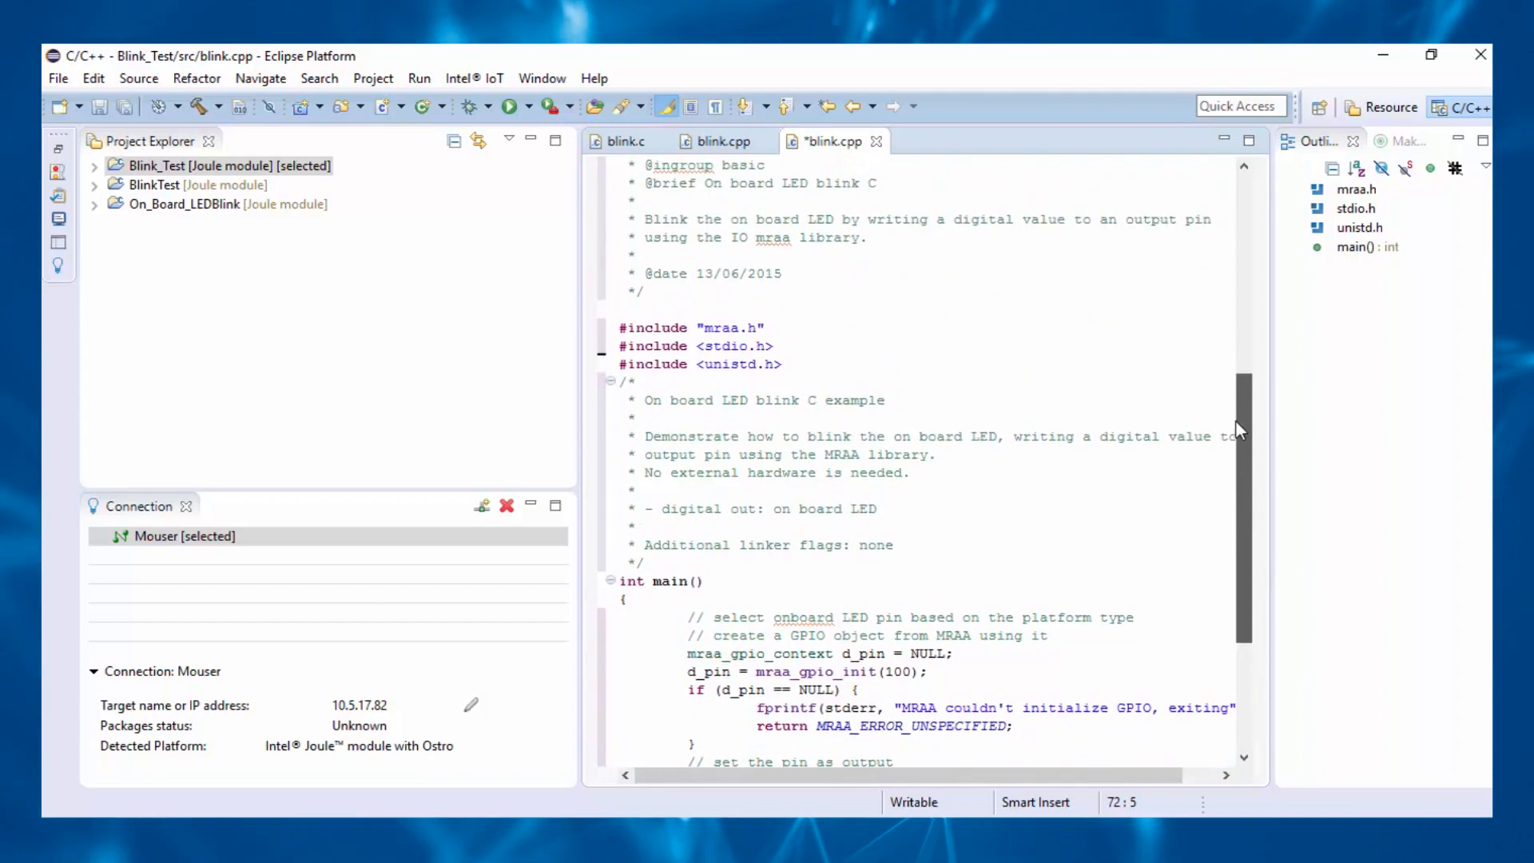
scroll(up, 3)
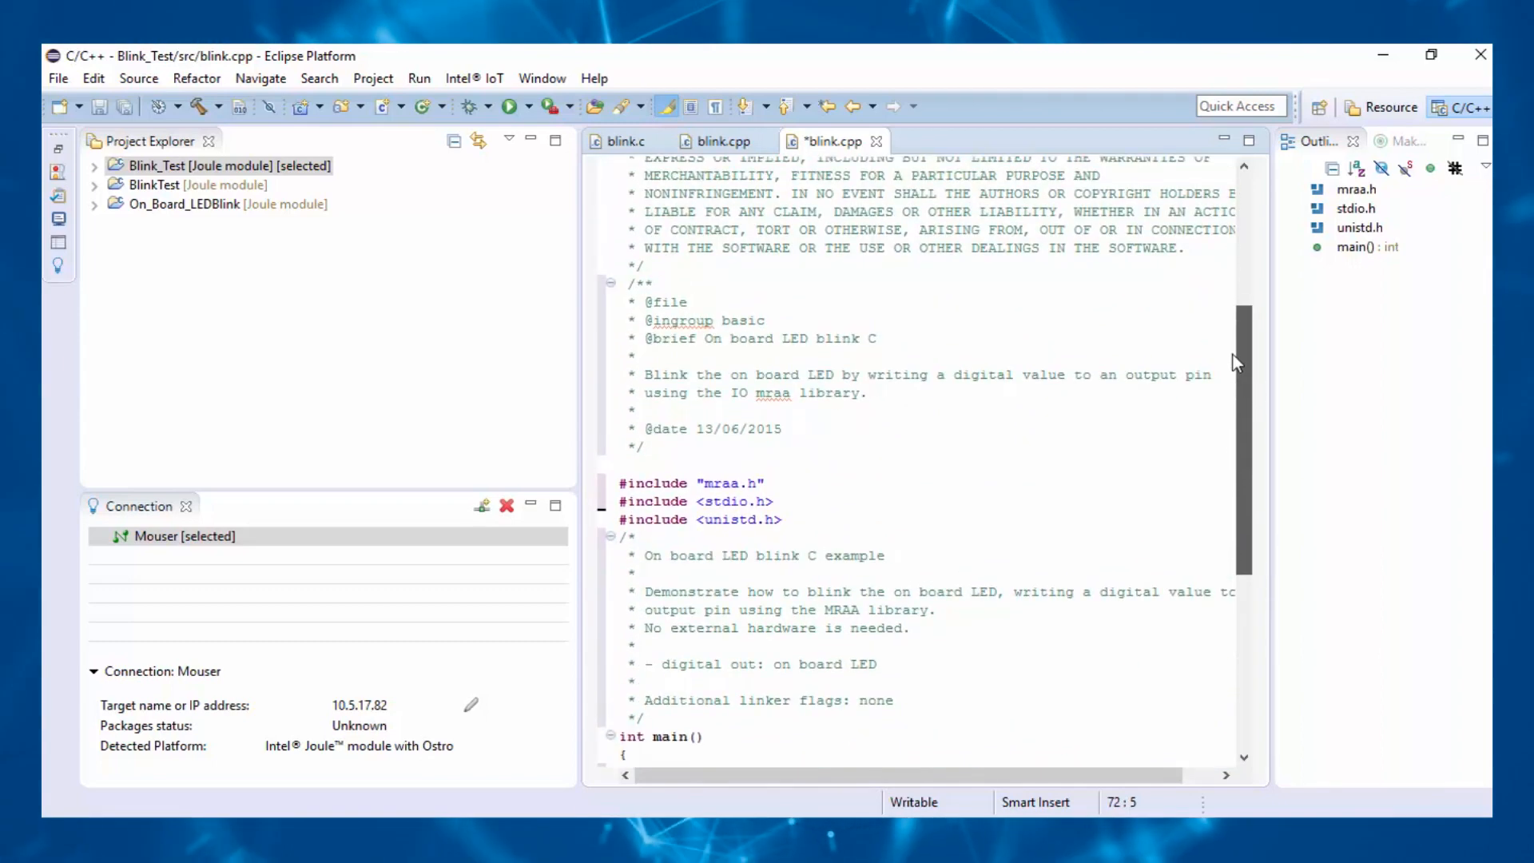
scroll(up, 3)
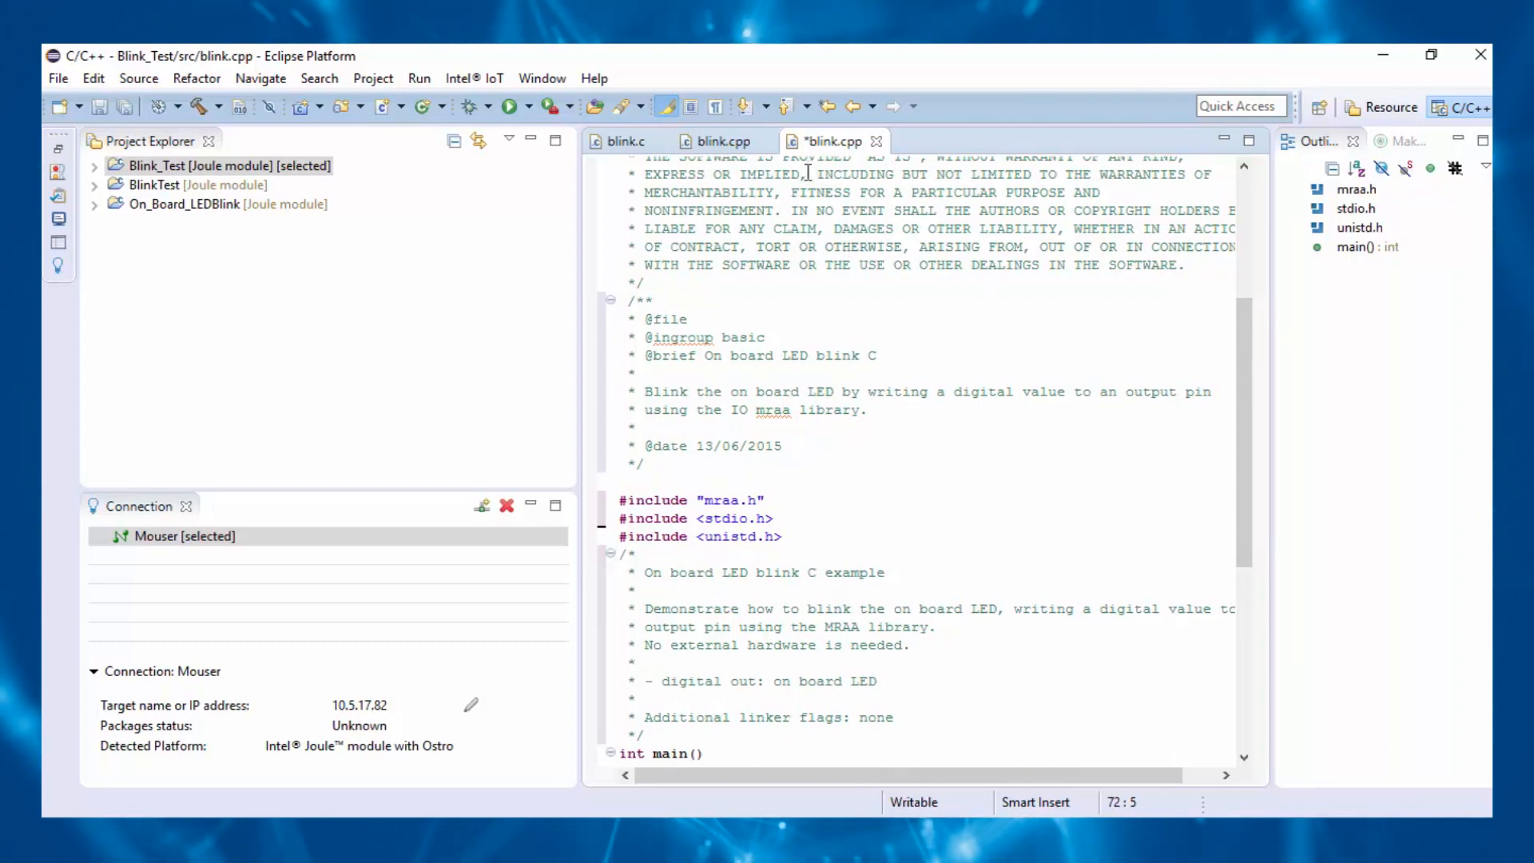
mouse_move(418, 78)
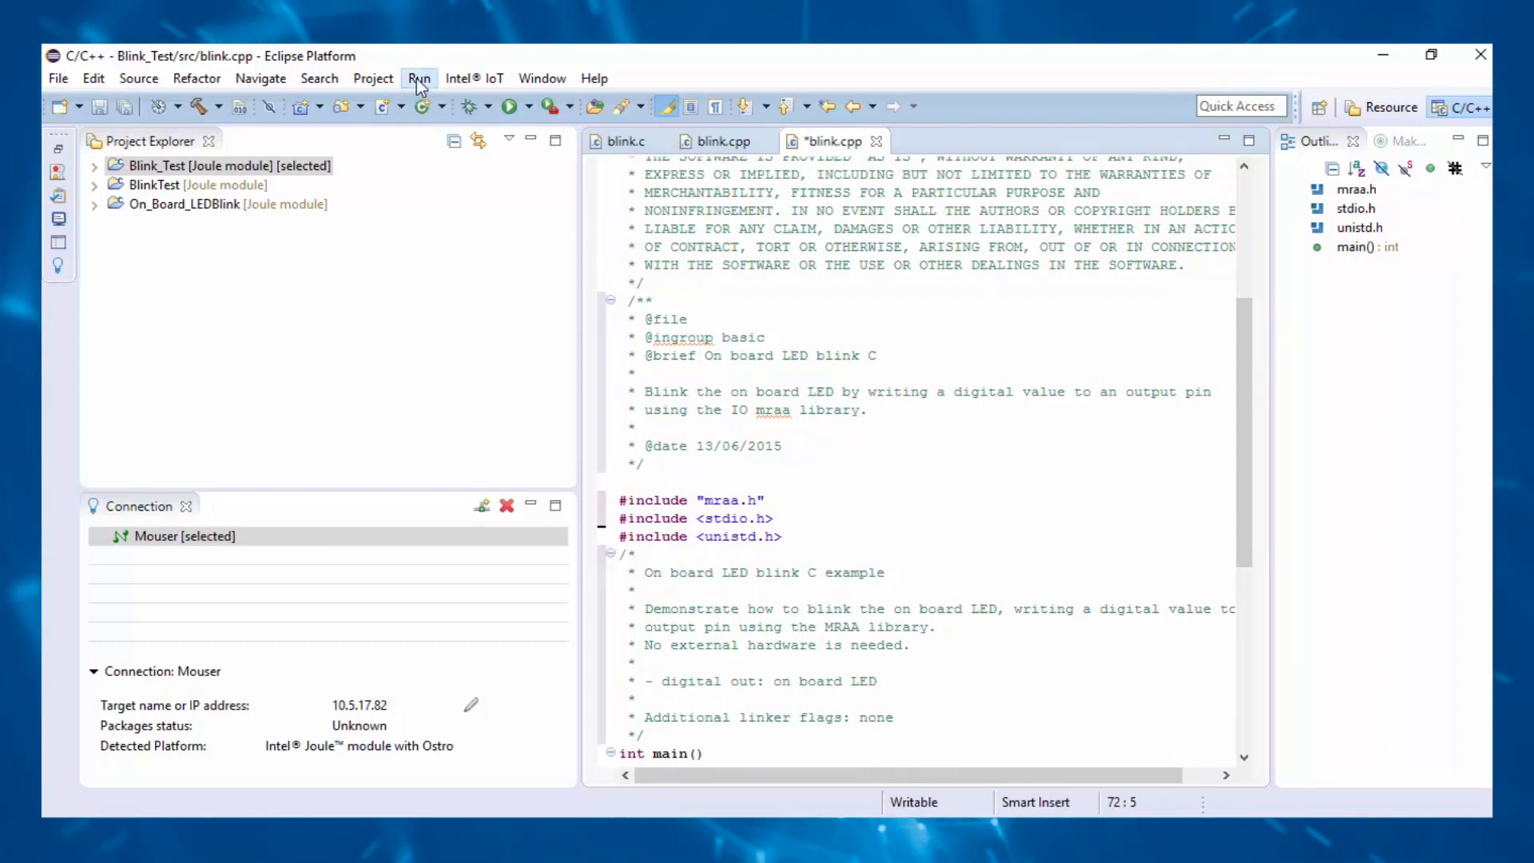
Run Blink_Test on the Mouser target, saving blink.cpp when prompted
click(419, 79)
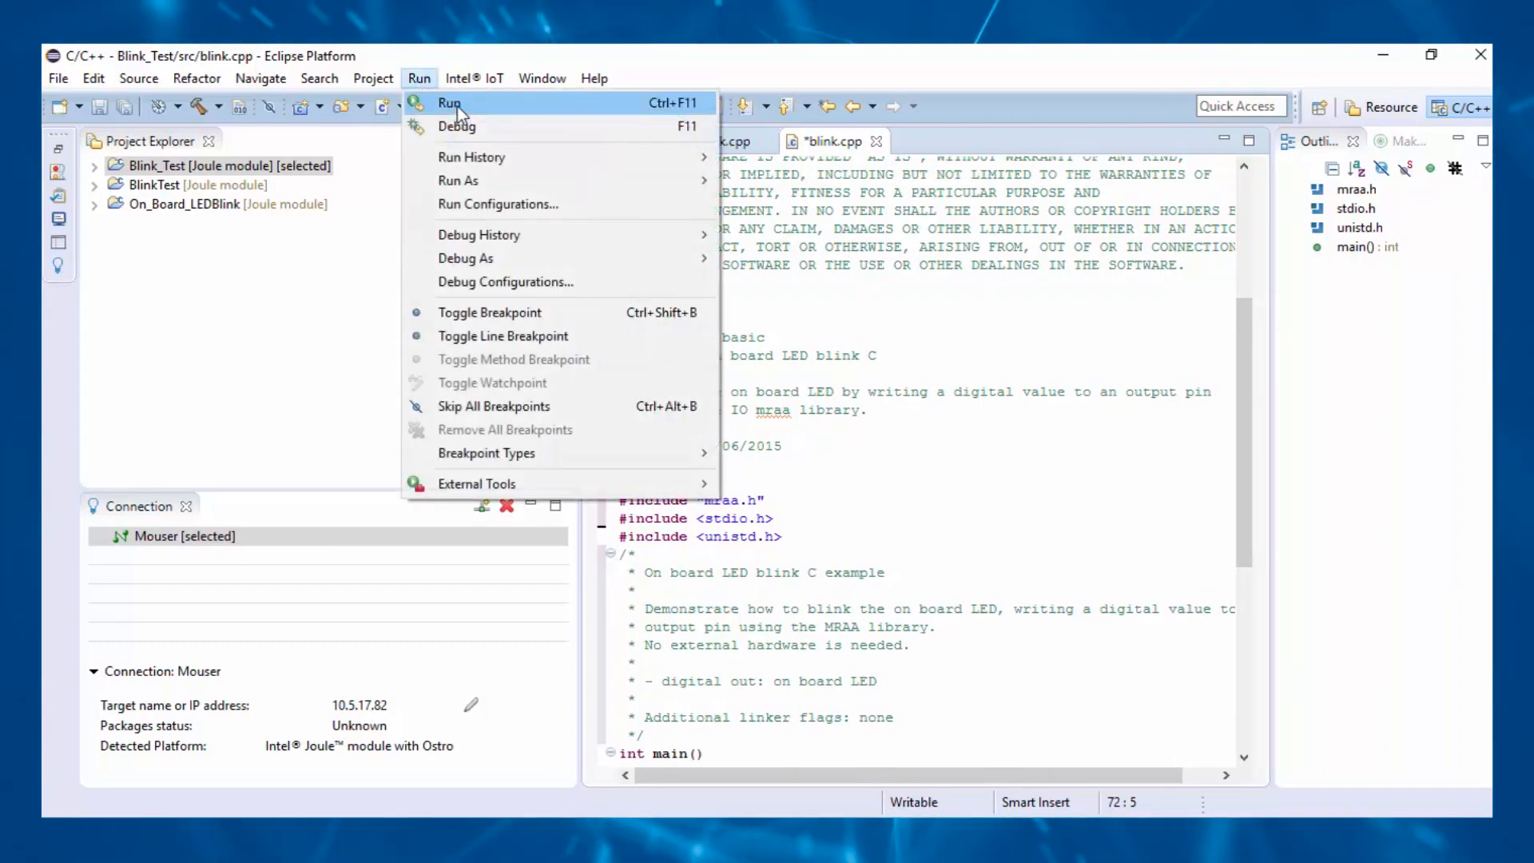
click(448, 102)
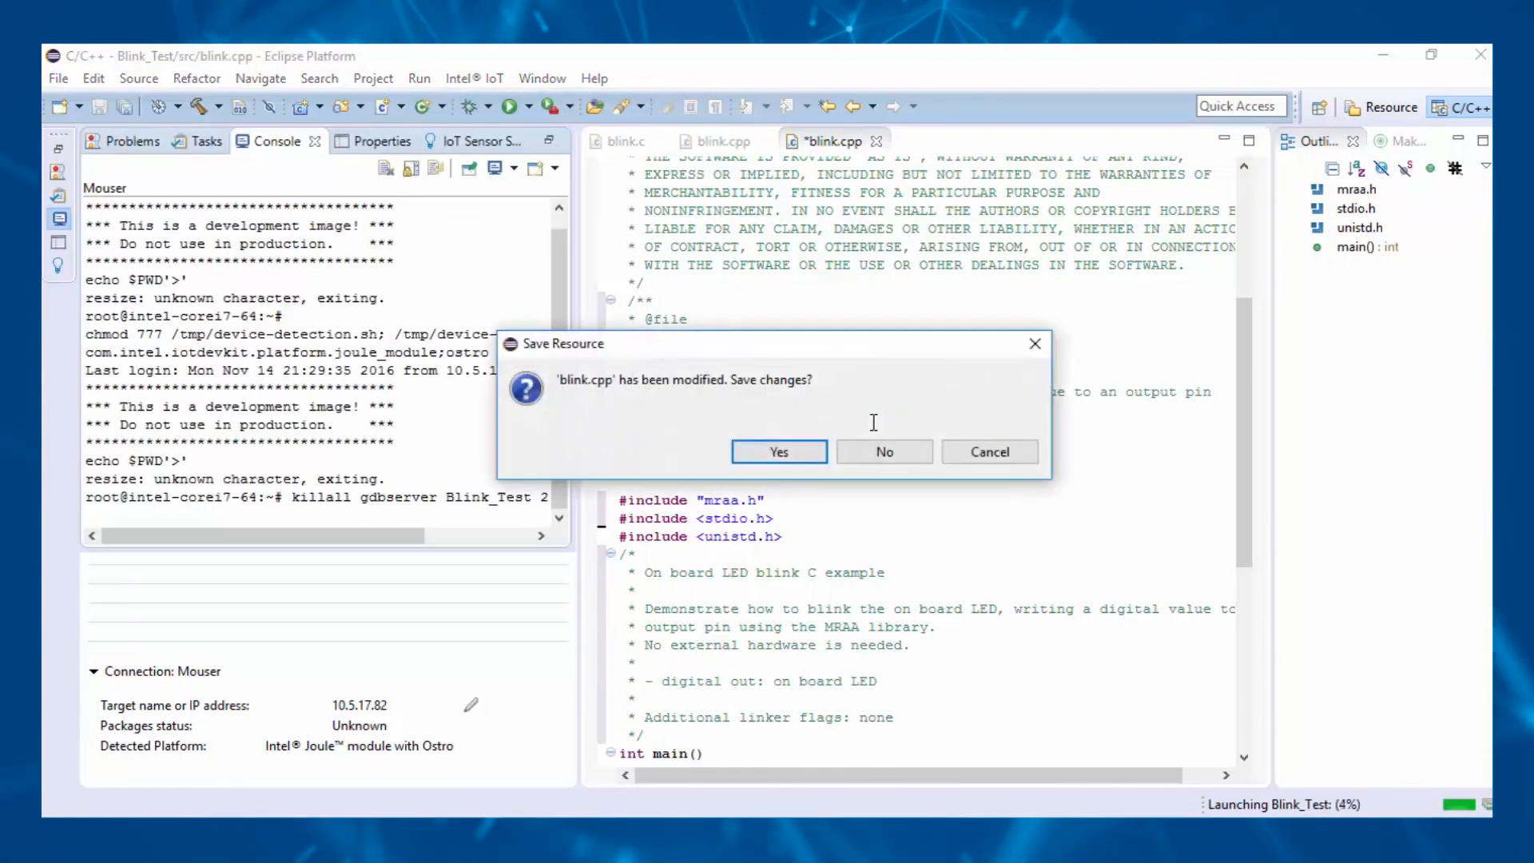
click(778, 450)
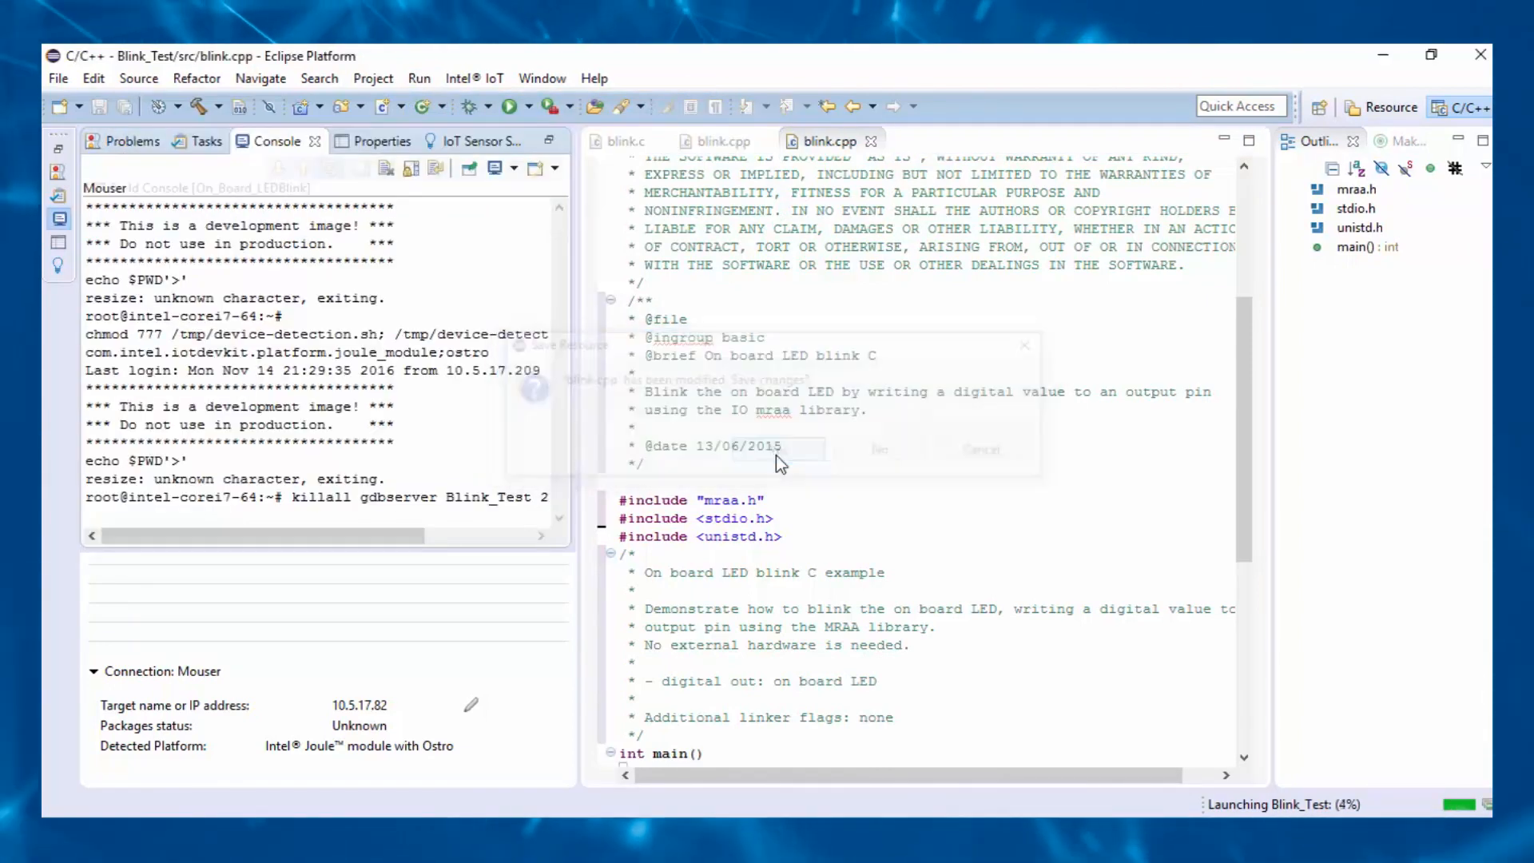